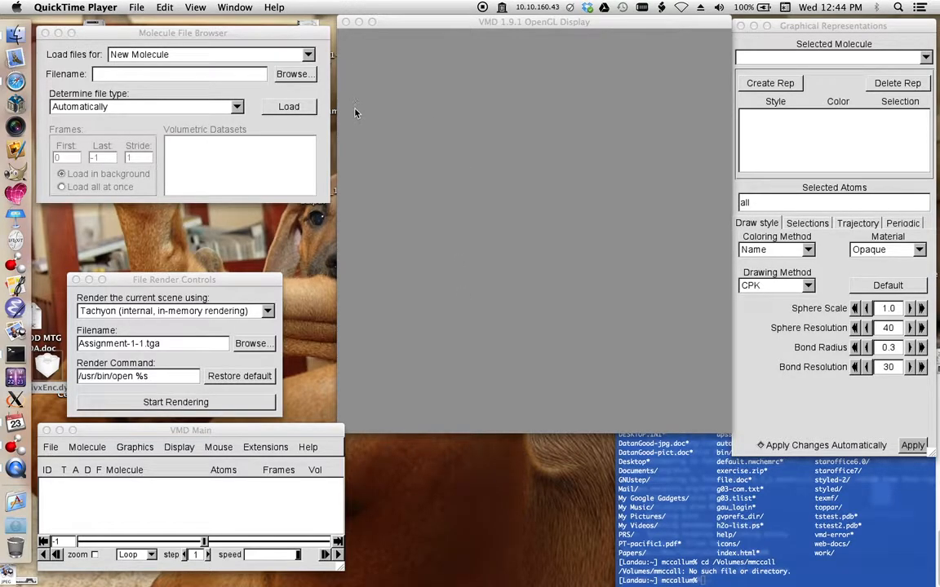
{"action": "mouse_move", "coordinate": [374, 121]}
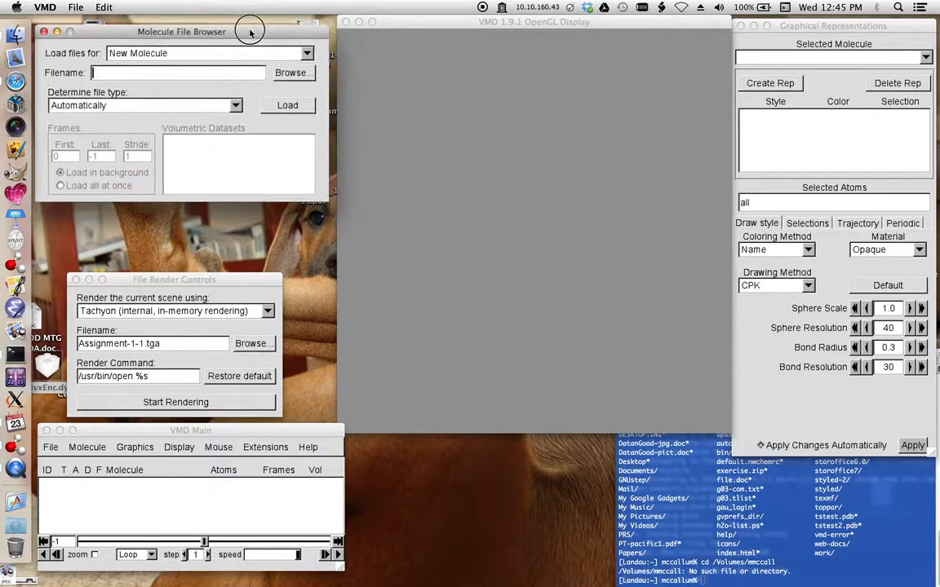
Step: Load the 103d DNA structure (772 atoms) as lines and rotate the helix upright
{"action": "left_click_drag", "start_coordinate": [250, 31], "coordinate": [249, 25]}
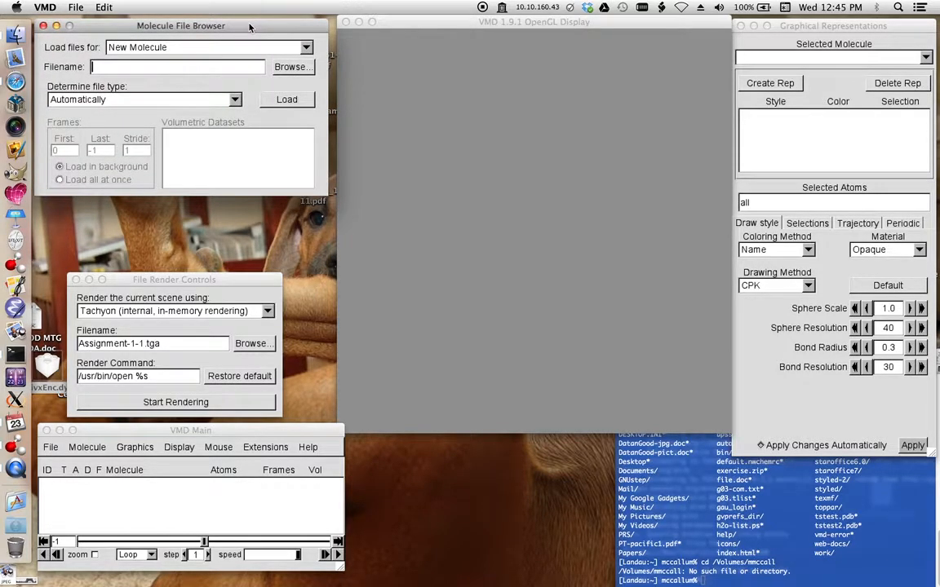
{"action": "mouse_move", "coordinate": [256, 47]}
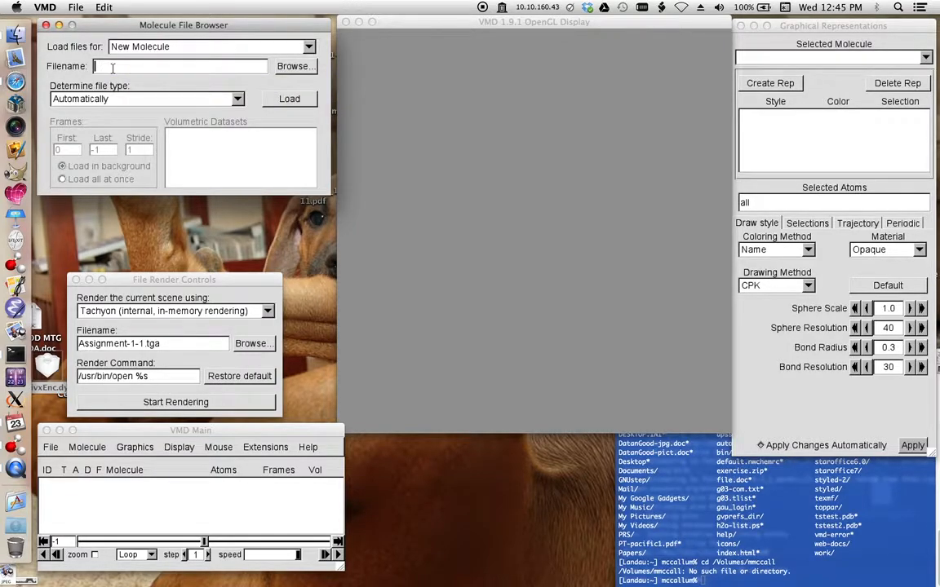
{"action": "type", "text": "103d"}
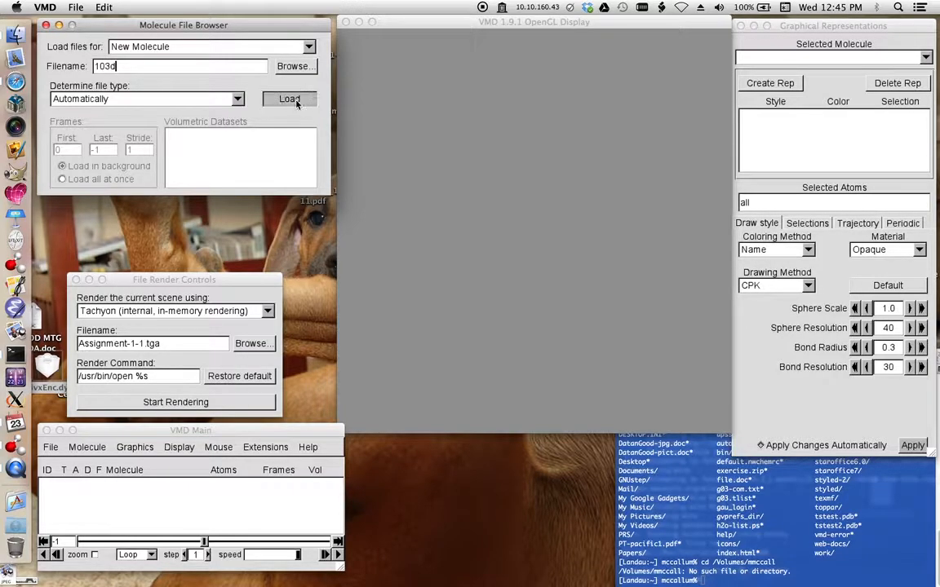
{"action": "left_click", "coordinate": [289, 99]}
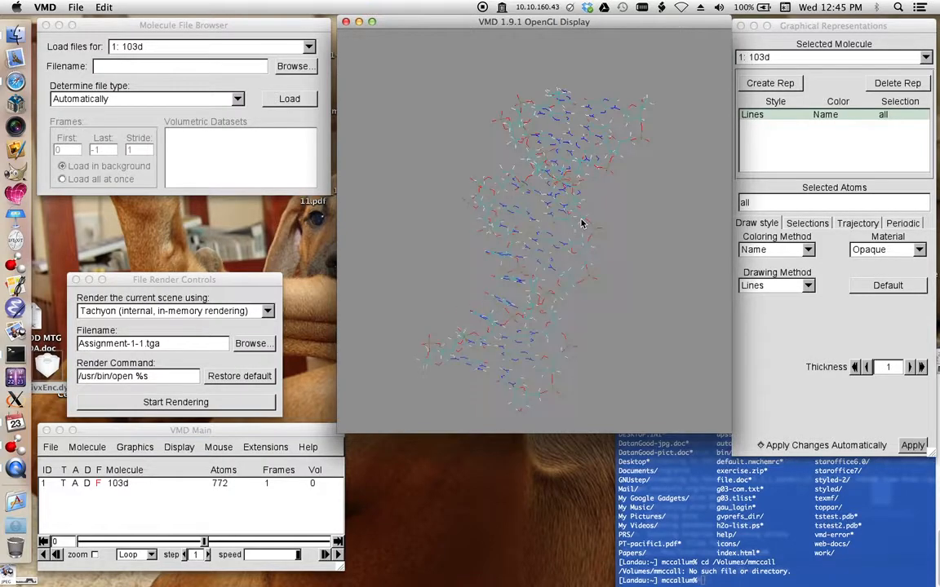
{"action": "left_click_drag", "start_coordinate": [582, 223], "coordinate": [617, 210]}
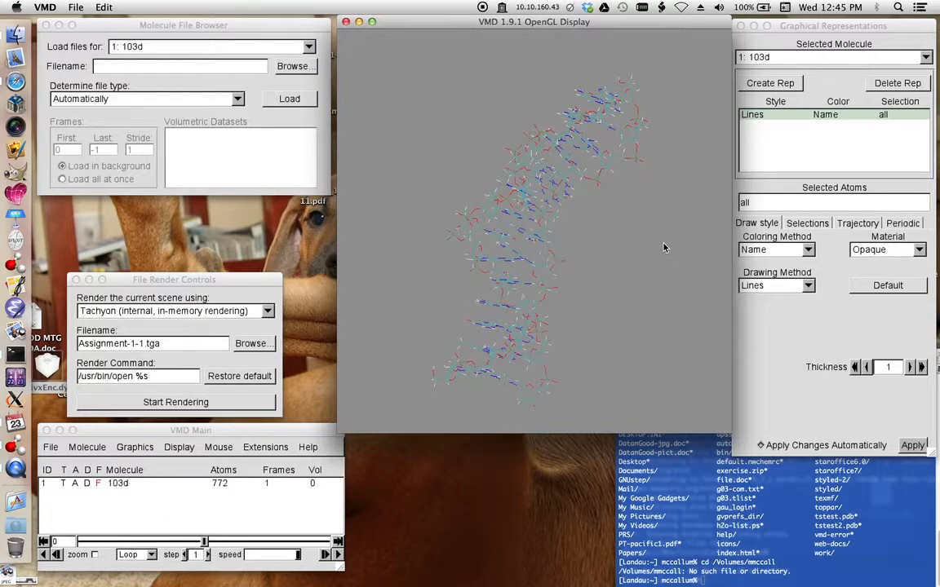
{"action": "mouse_move", "coordinate": [749, 40]}
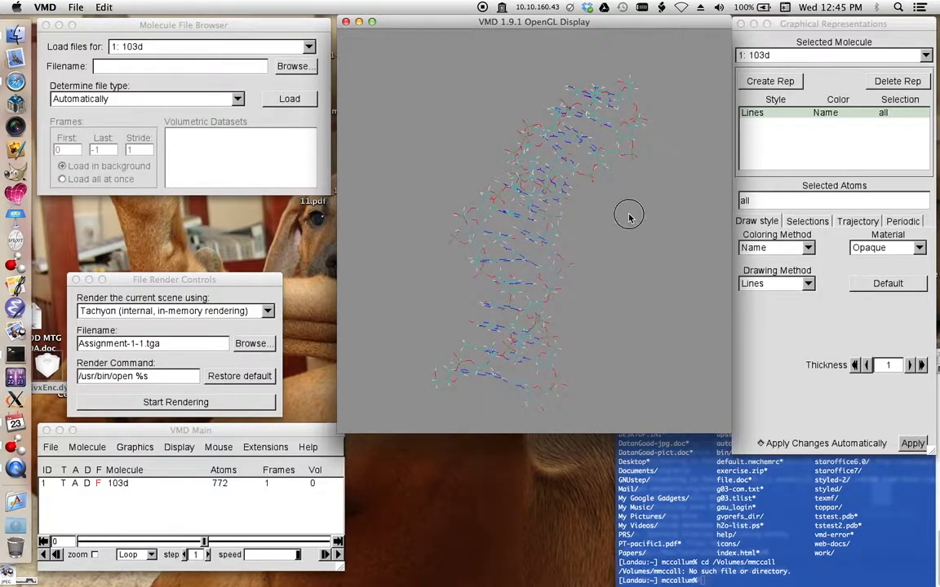
{"action": "left_click_drag", "start_coordinate": [629, 214], "coordinate": [562, 243]}
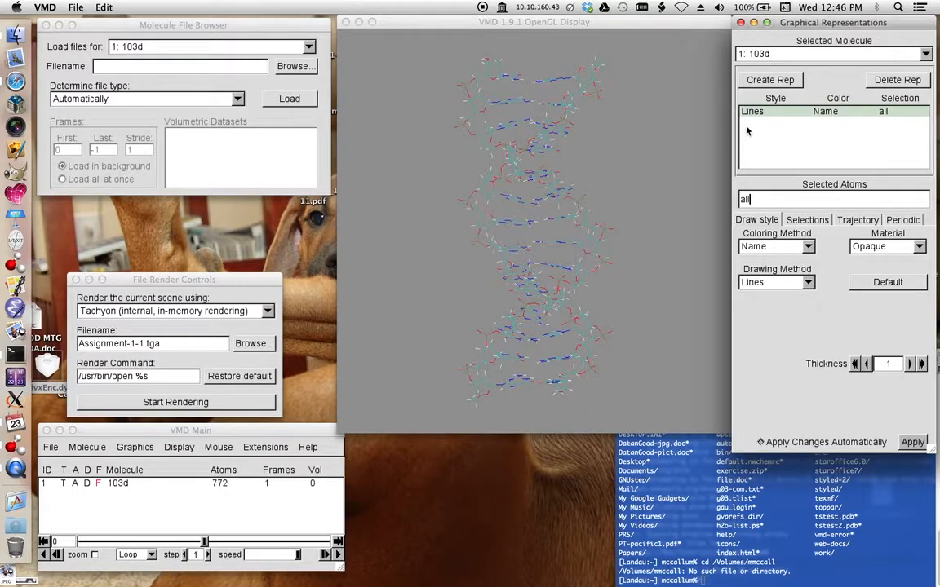
{"action": "mouse_move", "coordinate": [813, 154]}
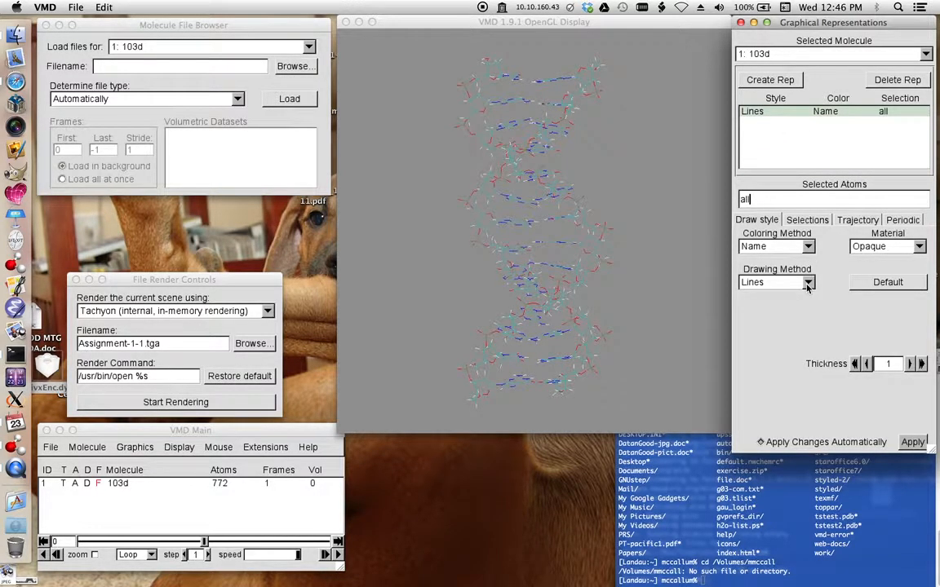
Step: Change the drawing method to CPK and raise bond resolution to 40
{"action": "left_click", "coordinate": [806, 281]}
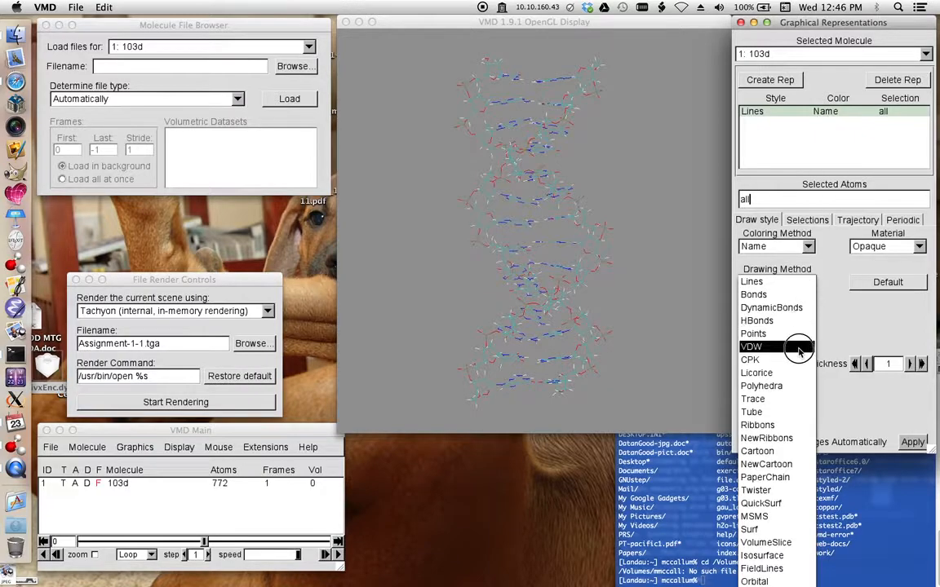
{"action": "left_click", "coordinate": [749, 360]}
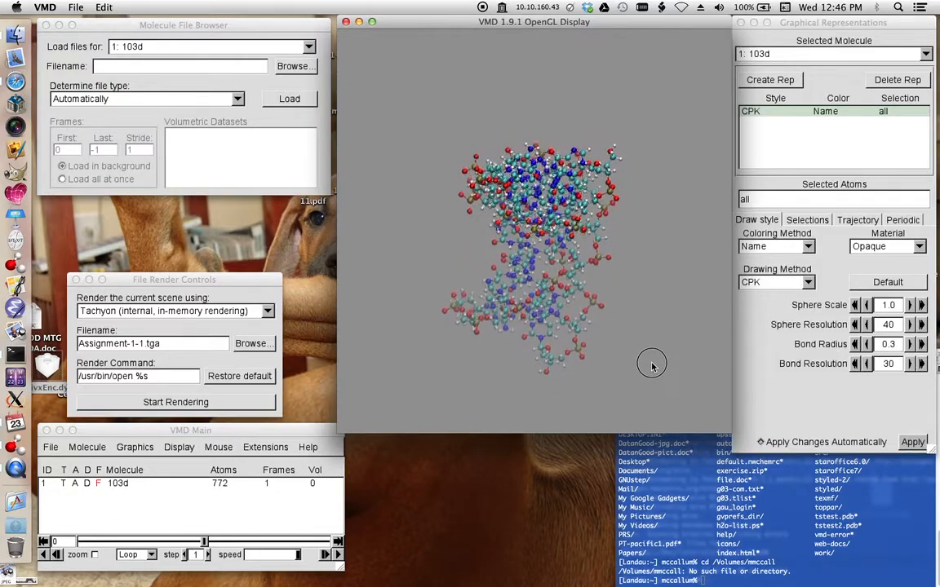
{"action": "left_click_drag", "start_coordinate": [653, 365], "coordinate": [654, 302]}
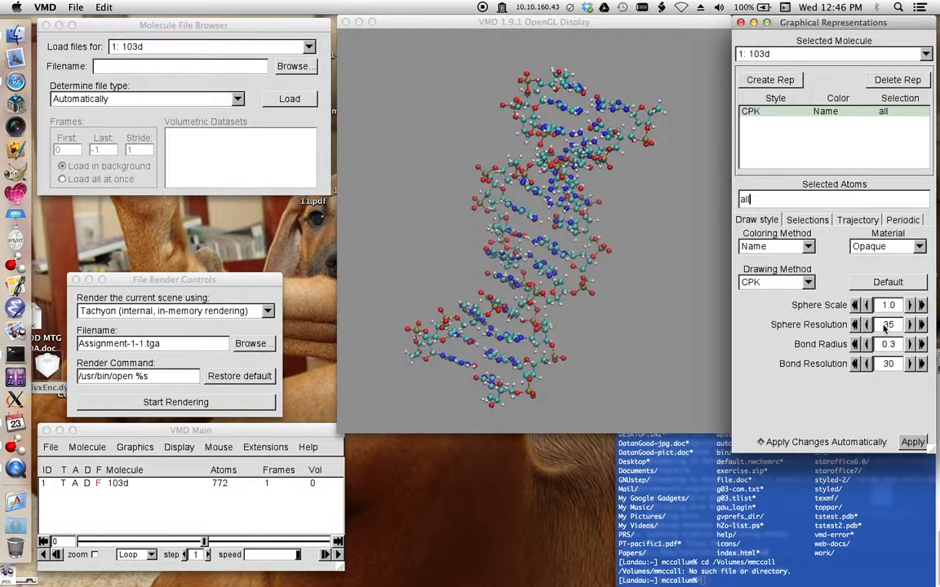
{"action": "left_click", "coordinate": [922, 324]}
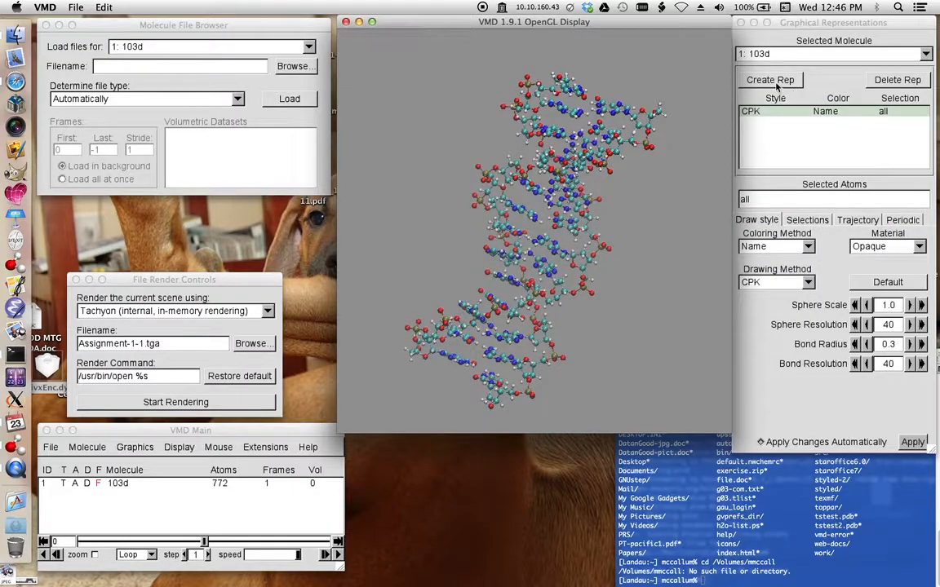
Step: Create a second representation drawn as NewRibbons and rotate to inspect the ribbons
{"action": "left_click", "coordinate": [769, 79]}
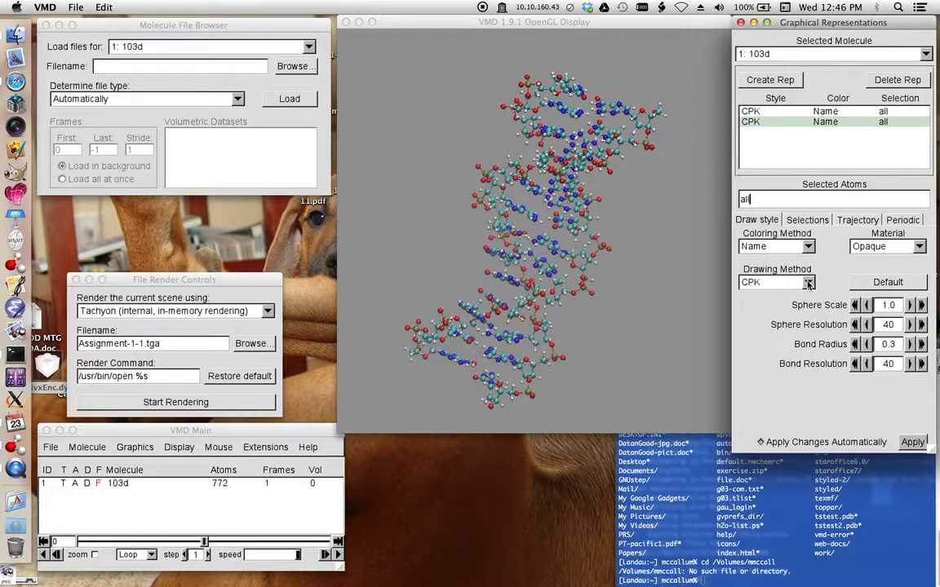
{"action": "left_click", "coordinate": [807, 282]}
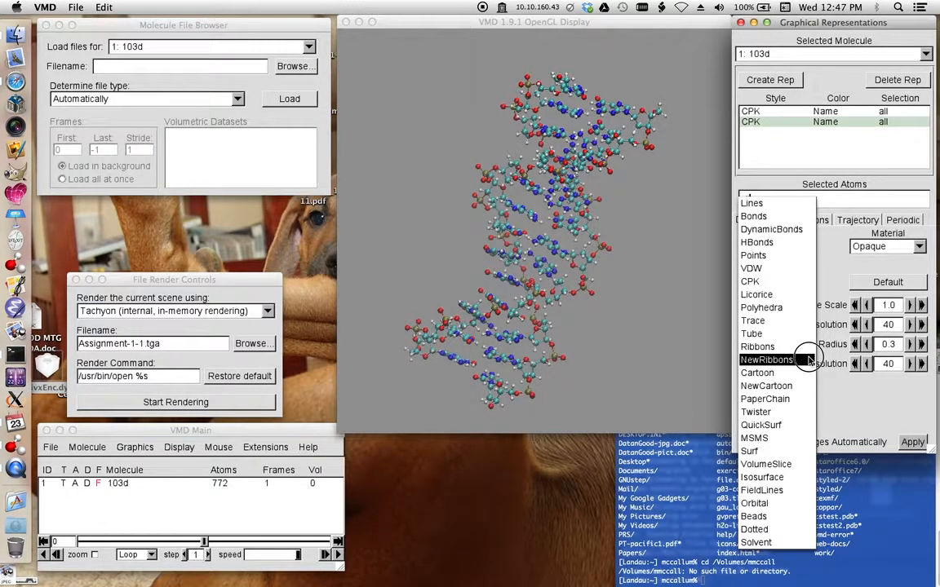
{"action": "left_click", "coordinate": [765, 360]}
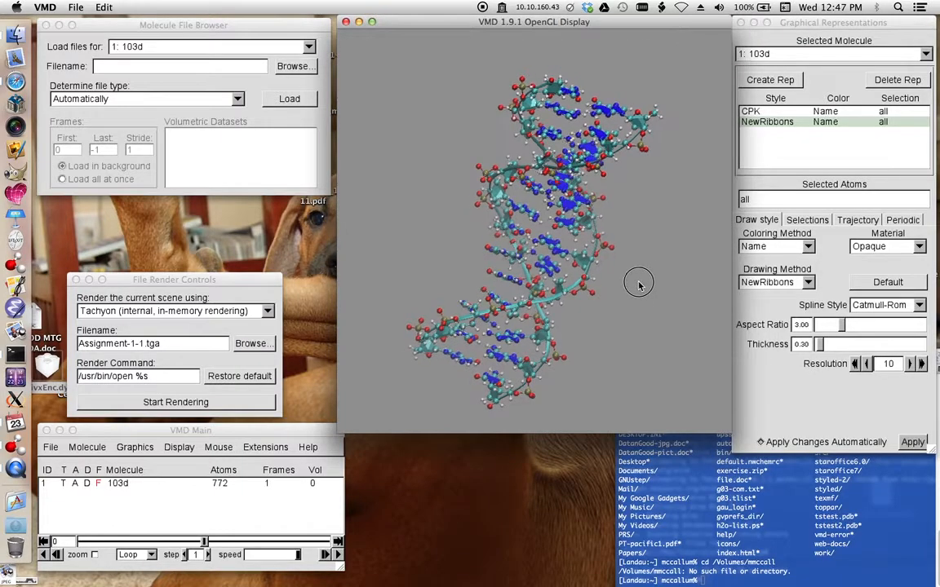
{"action": "left_click_drag", "start_coordinate": [639, 284], "coordinate": [639, 267]}
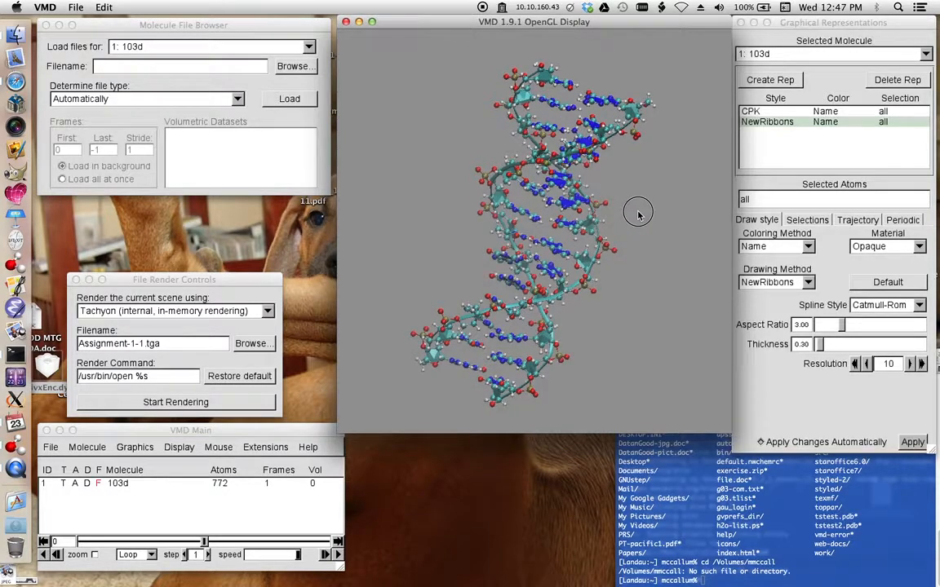
{"action": "left_click_drag", "start_coordinate": [639, 214], "coordinate": [636, 274]}
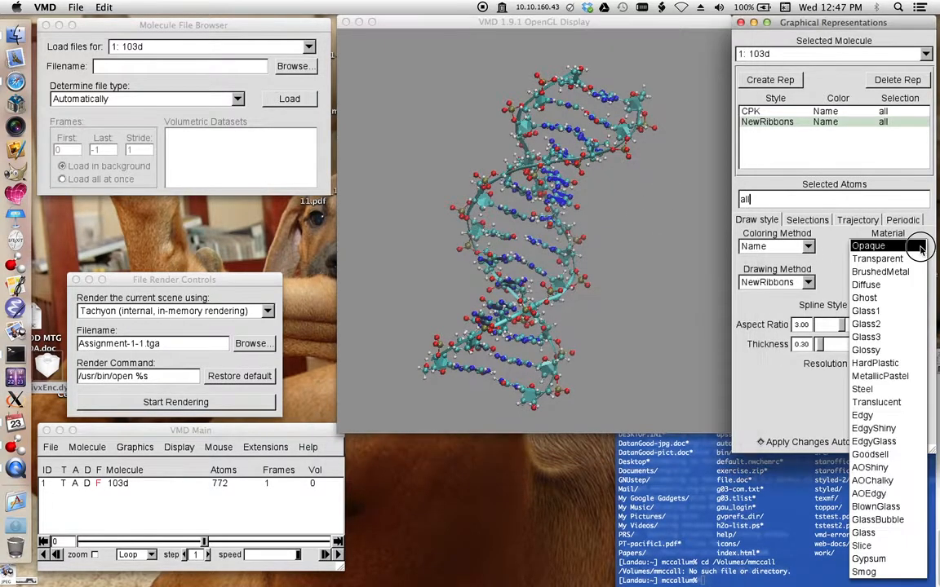
Step: Make the NewRibbons representation transparent and colored by chain, then rotate the helix
{"action": "left_click", "coordinate": [878, 258]}
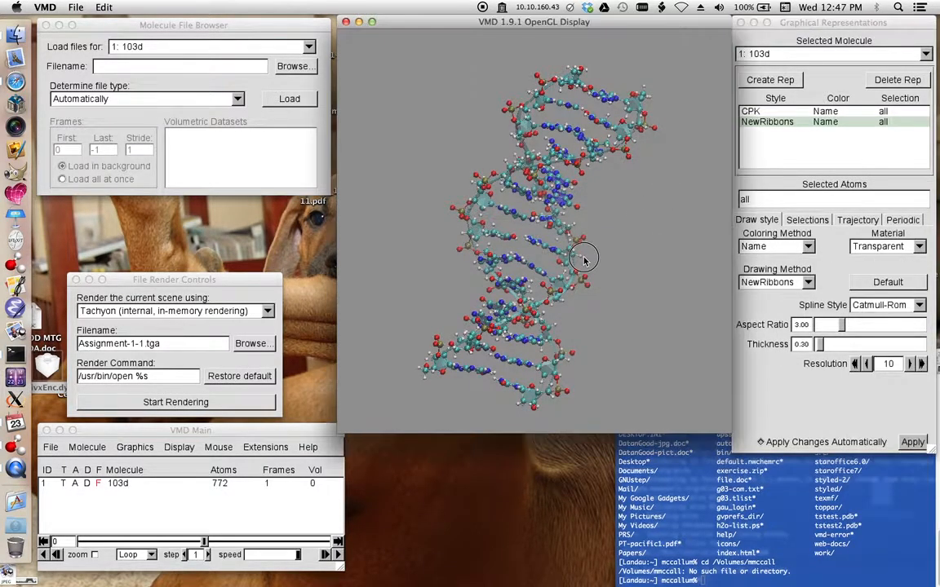
{"action": "left_click", "coordinate": [806, 246]}
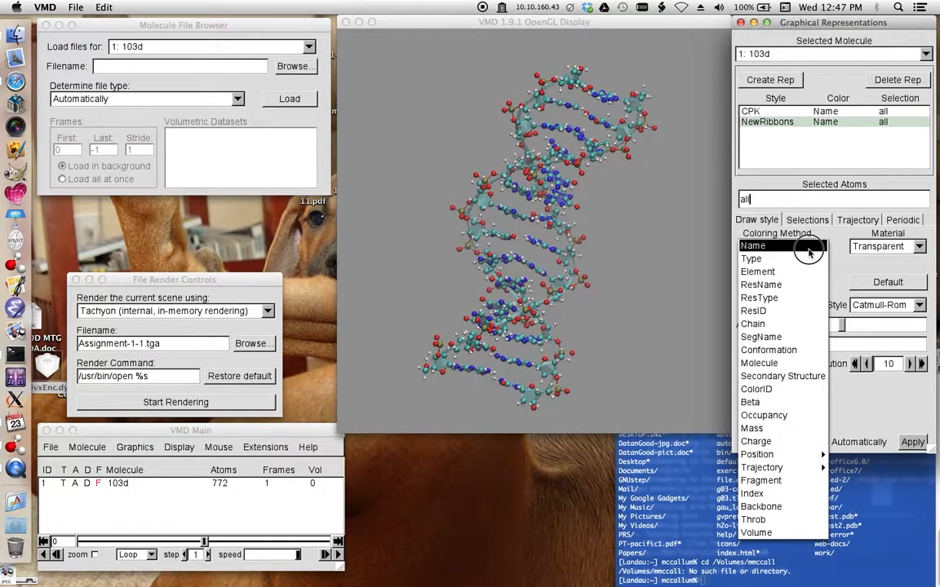
{"action": "mouse_move", "coordinate": [803, 337]}
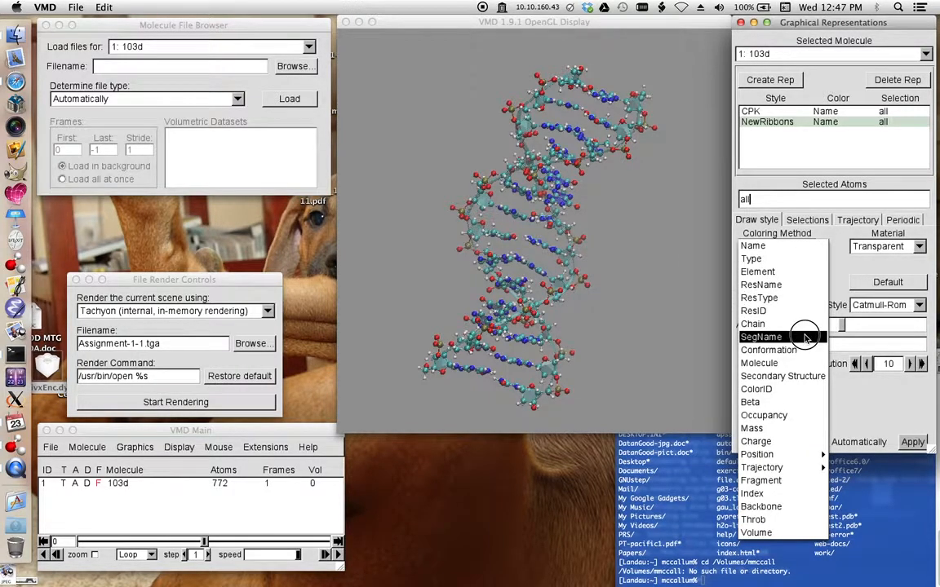
{"action": "left_click", "coordinate": [761, 336]}
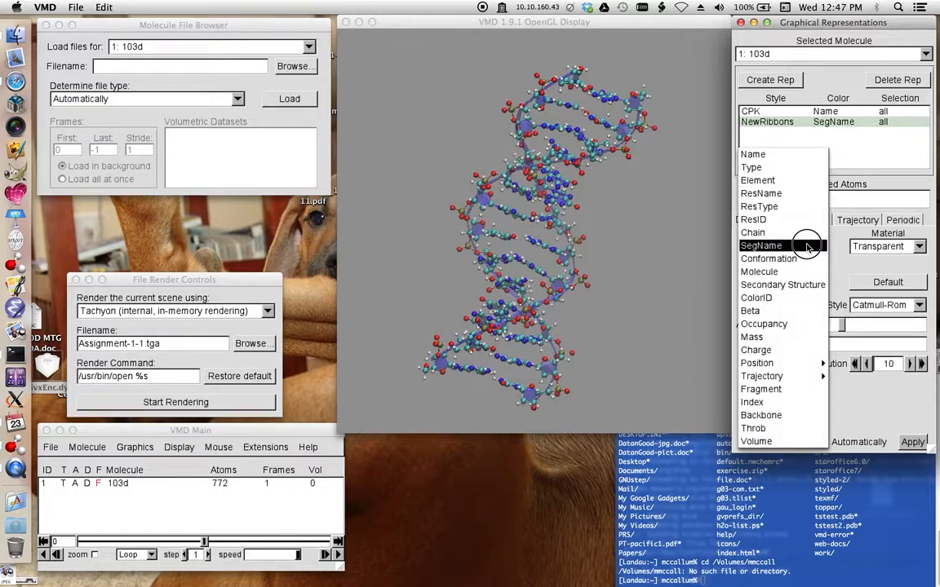
{"action": "left_click", "coordinate": [767, 258]}
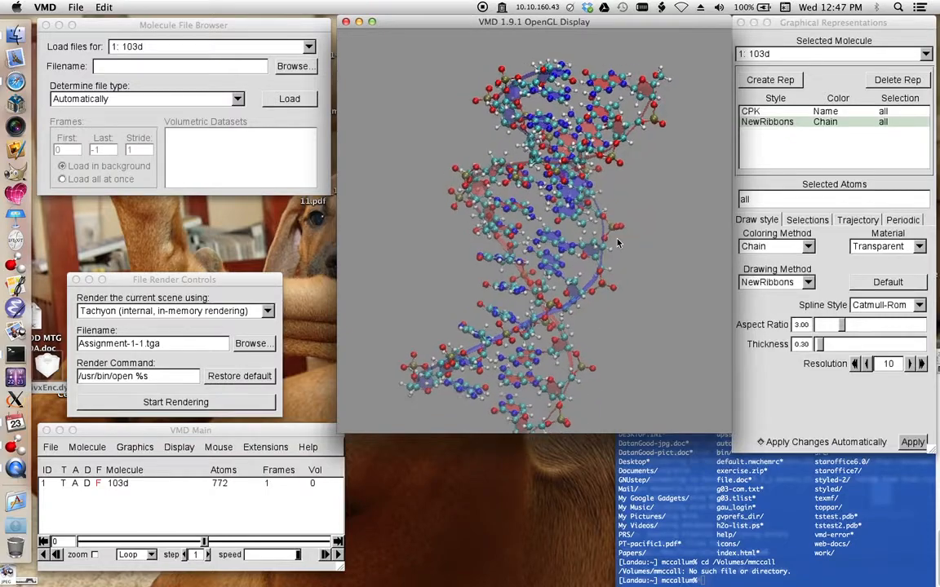
{"action": "left_click_drag", "start_coordinate": [618, 243], "coordinate": [659, 240]}
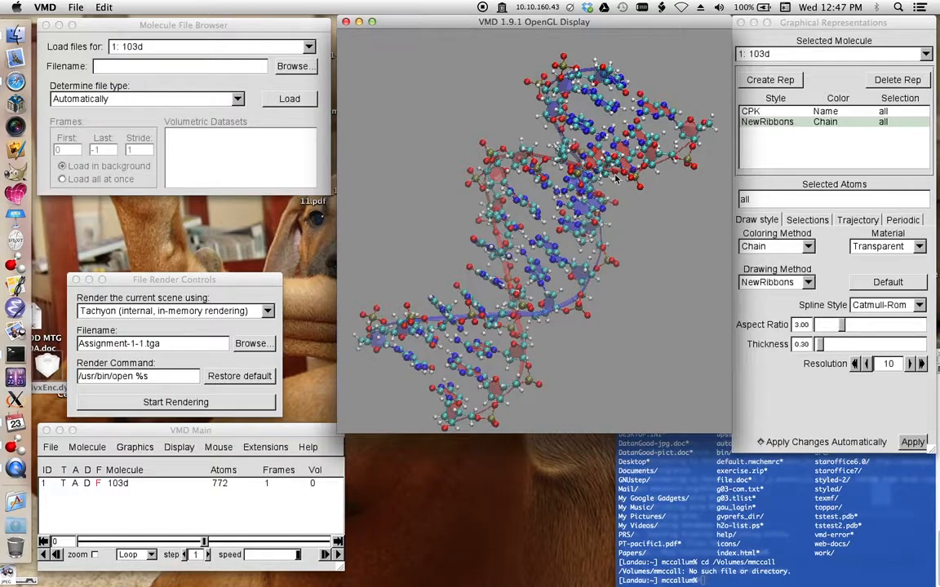
{"action": "mouse_move", "coordinate": [607, 190]}
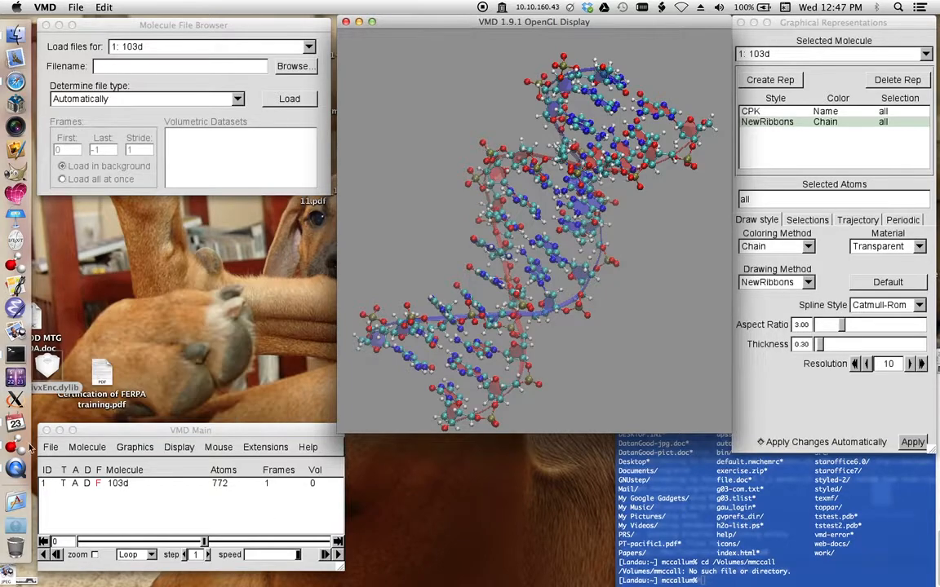
Step: Save the visualization state as Assignment-1-1.vmd
{"action": "left_click", "coordinate": [50, 447]}
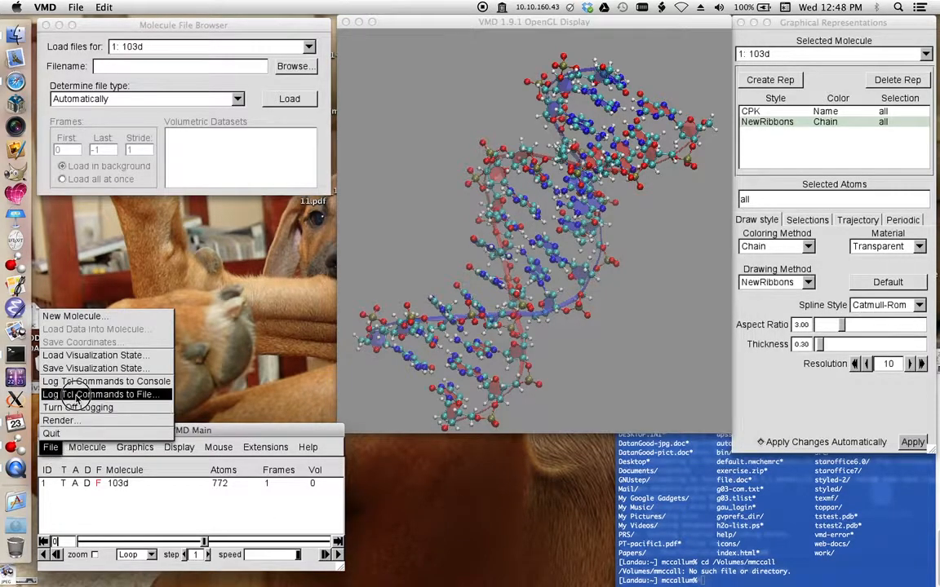
{"action": "mouse_move", "coordinate": [93, 368]}
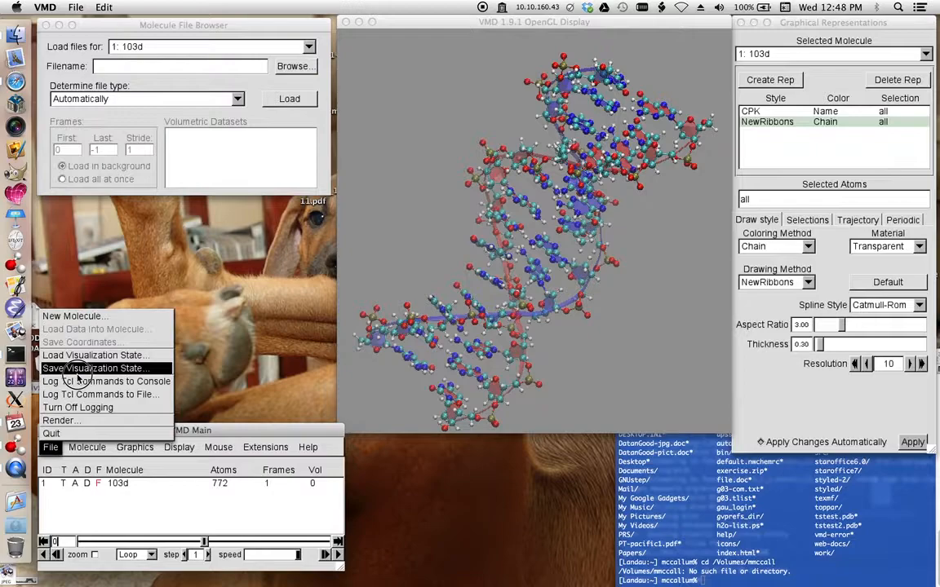
{"action": "left_click", "coordinate": [94, 368]}
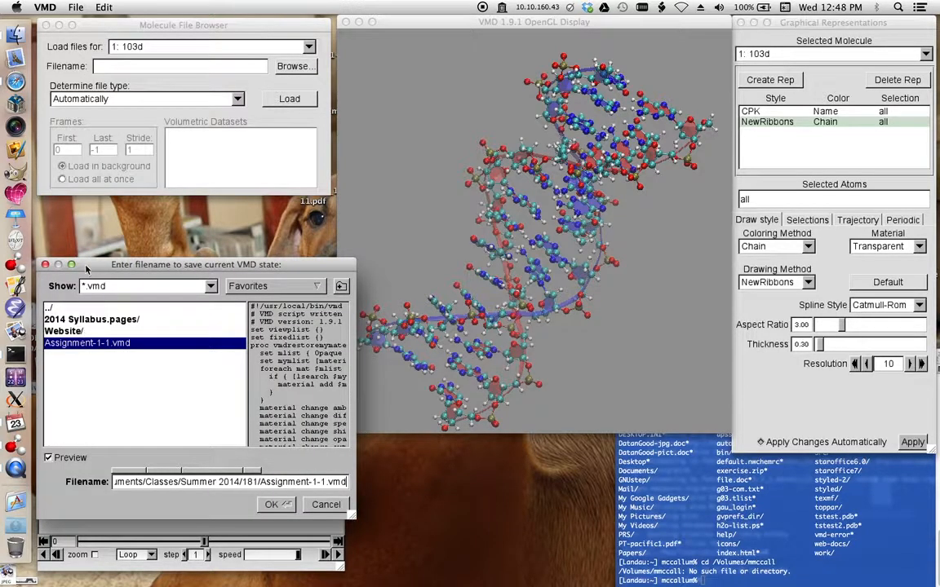
{"action": "mouse_move", "coordinate": [214, 334]}
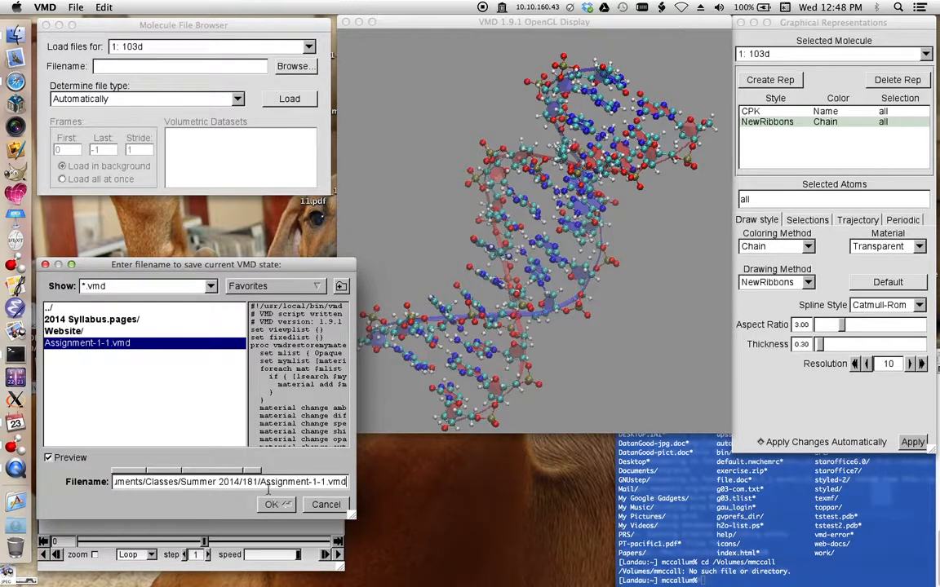
{"action": "double_click", "coordinate": [302, 482]}
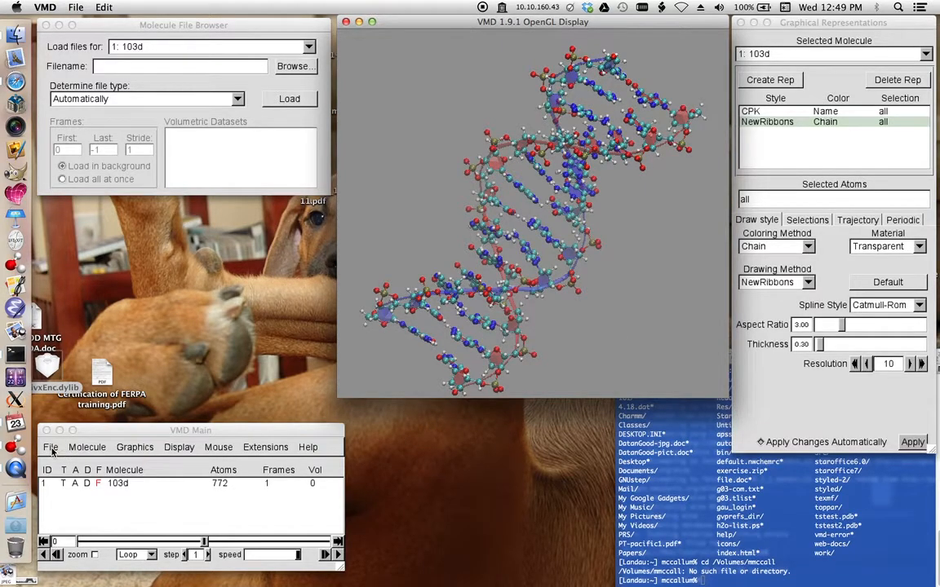
Step: Choose the internal Tachyon renderer with output Assignment-1-1.tga in the Summer 2014/181 folder
{"action": "left_click", "coordinate": [50, 447]}
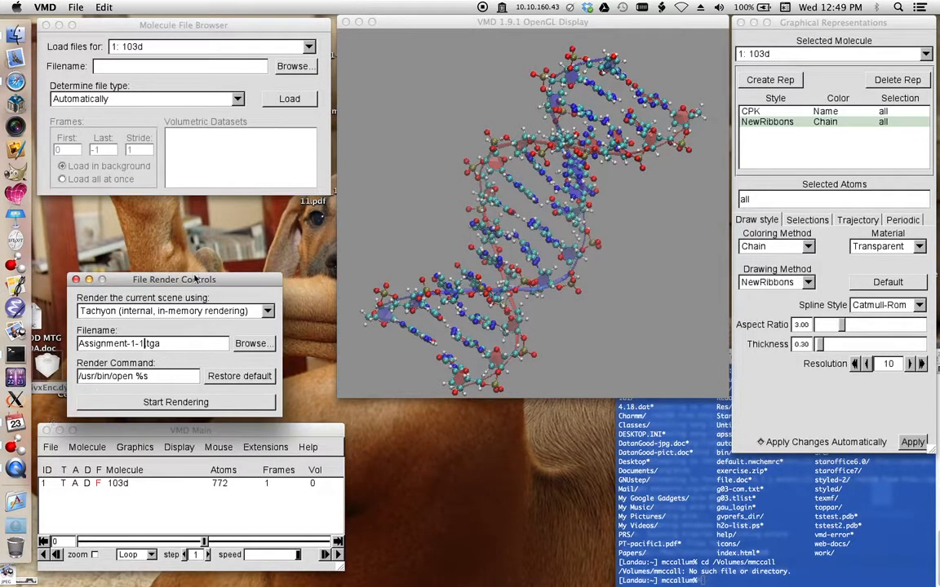
{"action": "left_click", "coordinate": [172, 311]}
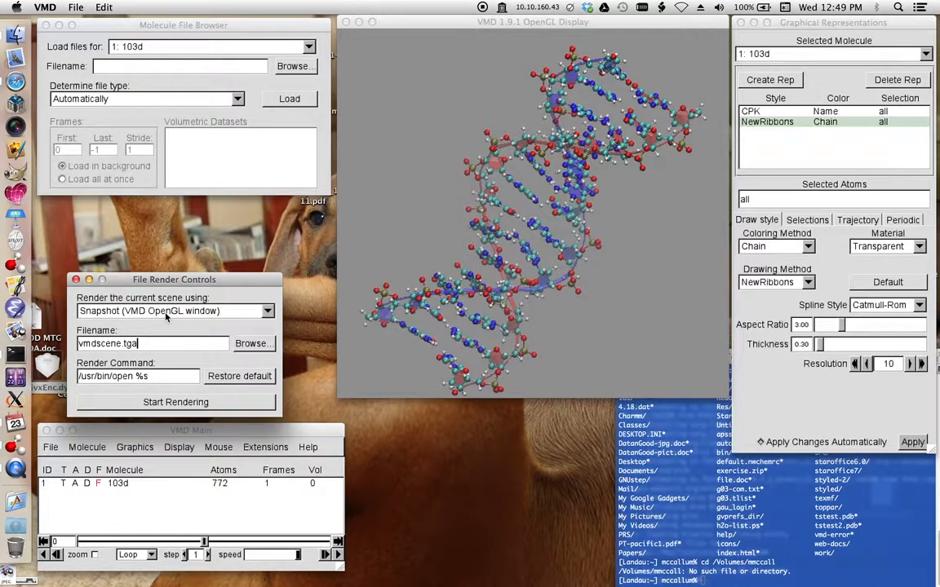
{"action": "mouse_move", "coordinate": [694, 362]}
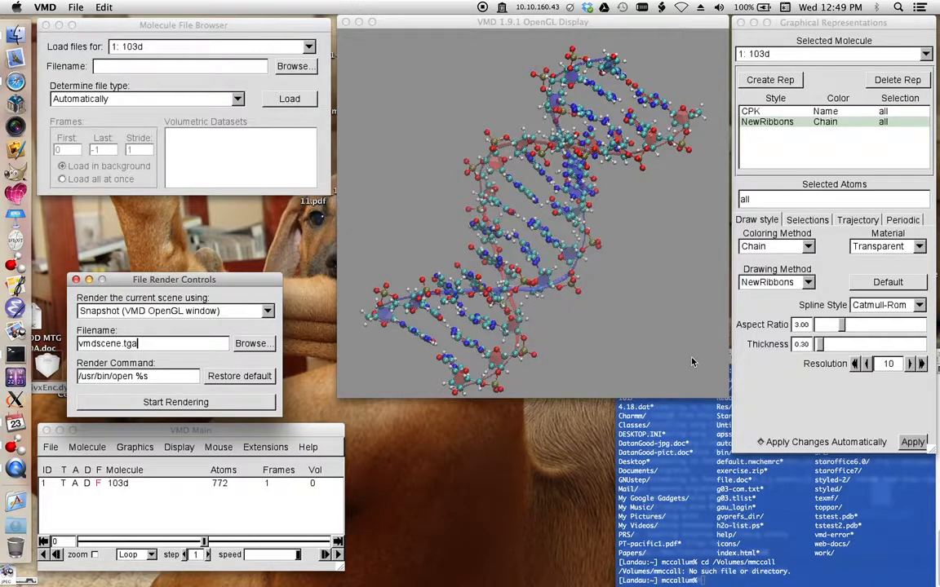
{"action": "mouse_move", "coordinate": [443, 261]}
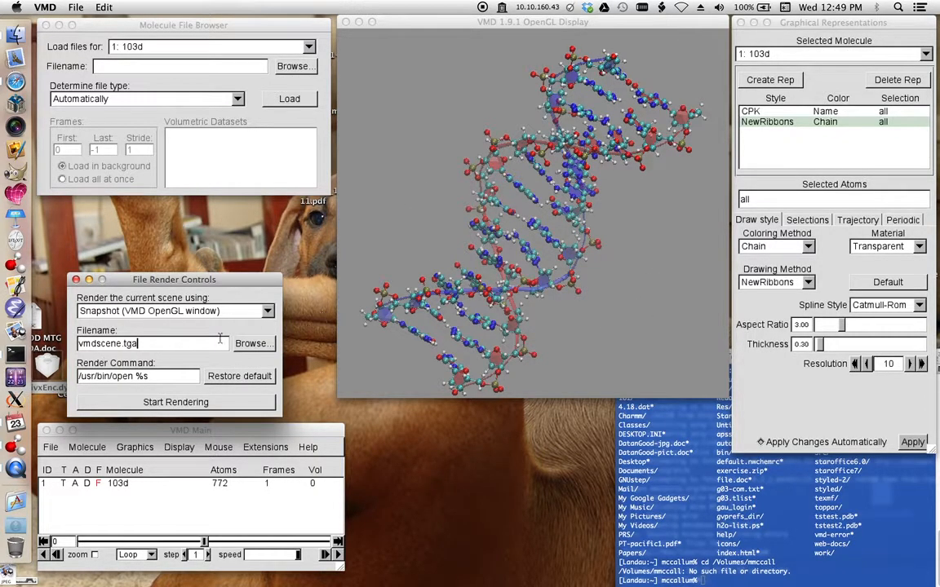
{"action": "left_click", "coordinate": [266, 311]}
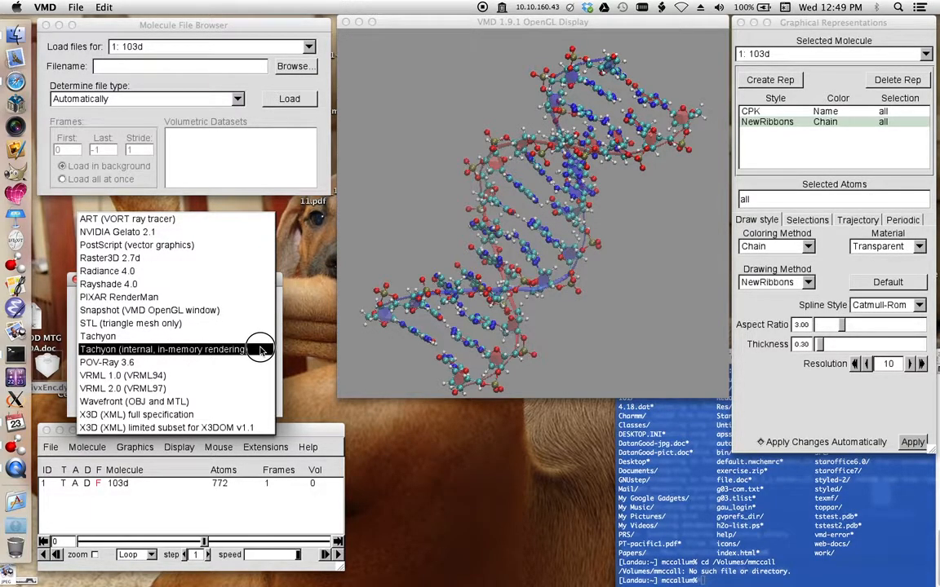
{"action": "left_click", "coordinate": [163, 349]}
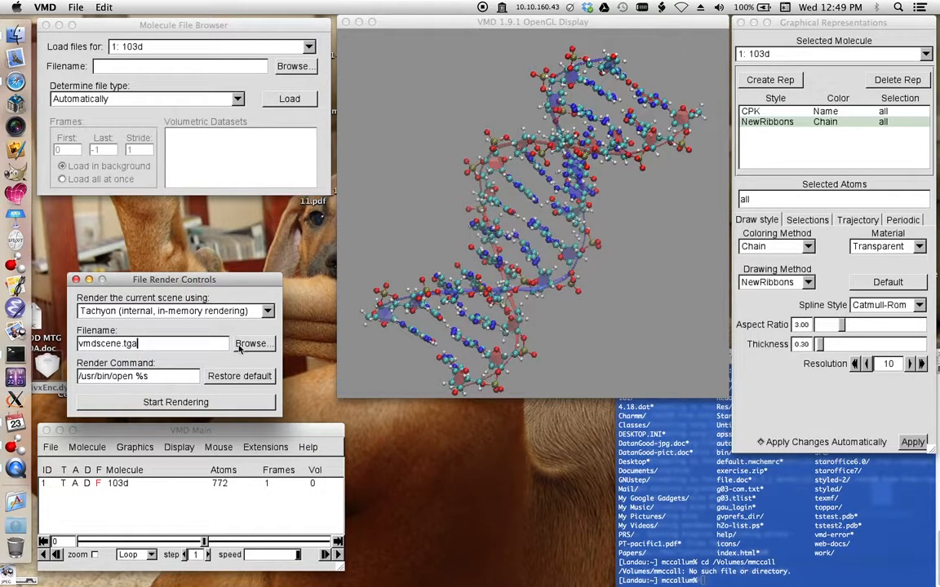
{"action": "left_click", "coordinate": [253, 344]}
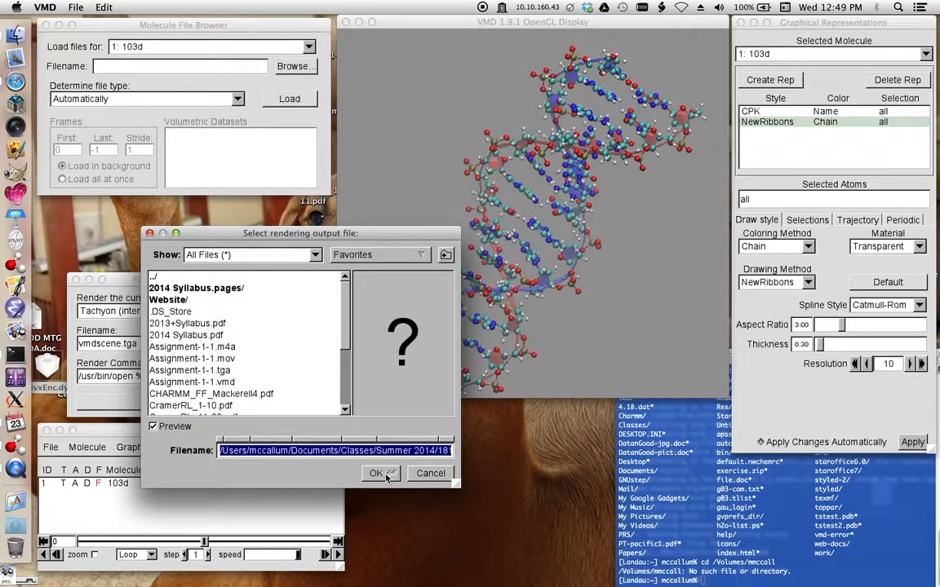
{"action": "left_click", "coordinate": [376, 473]}
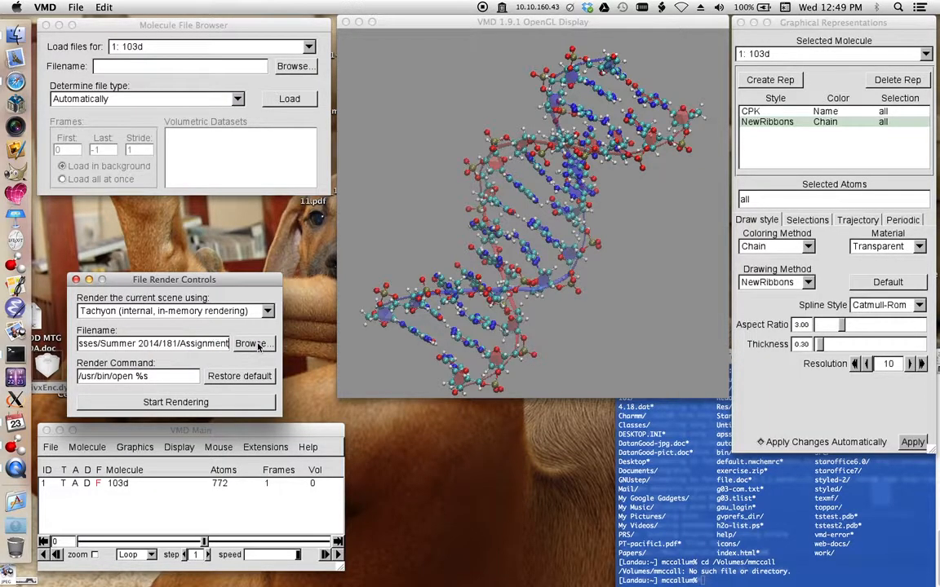
{"action": "type", "text": "-1-1"}
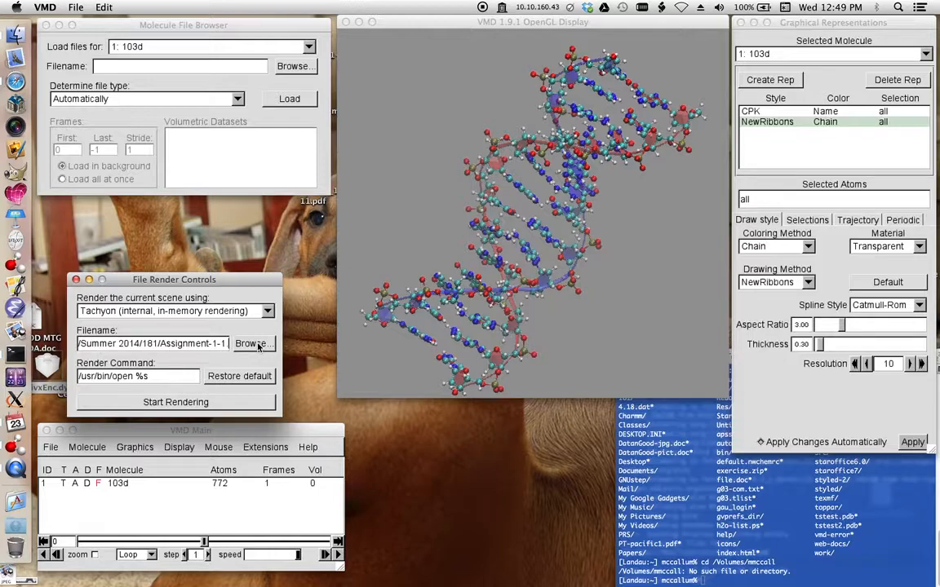
{"action": "type", "text": ".tga"}
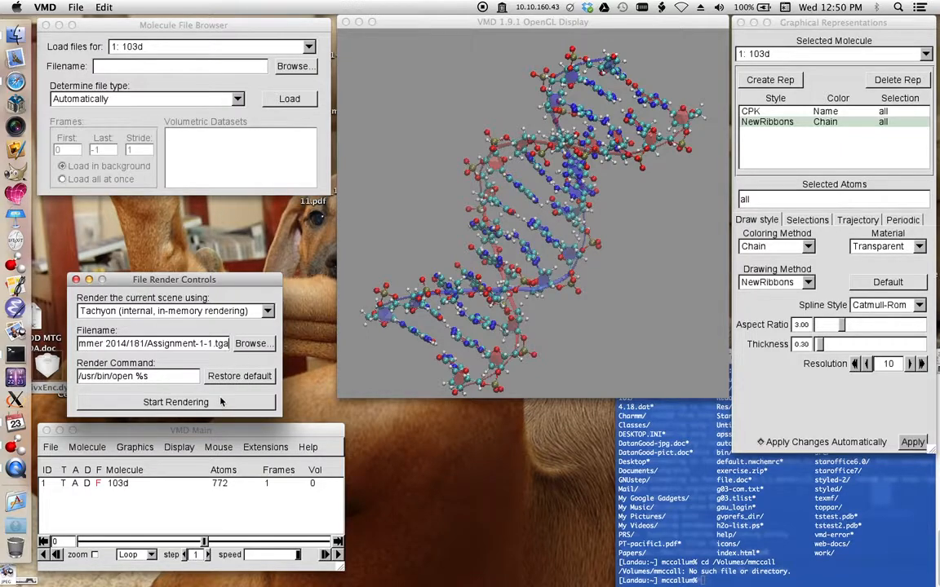
Step: Render the scene with Tachyon and open Assignment-1-1.tga from Classes in Preview
{"action": "left_click", "coordinate": [175, 401]}
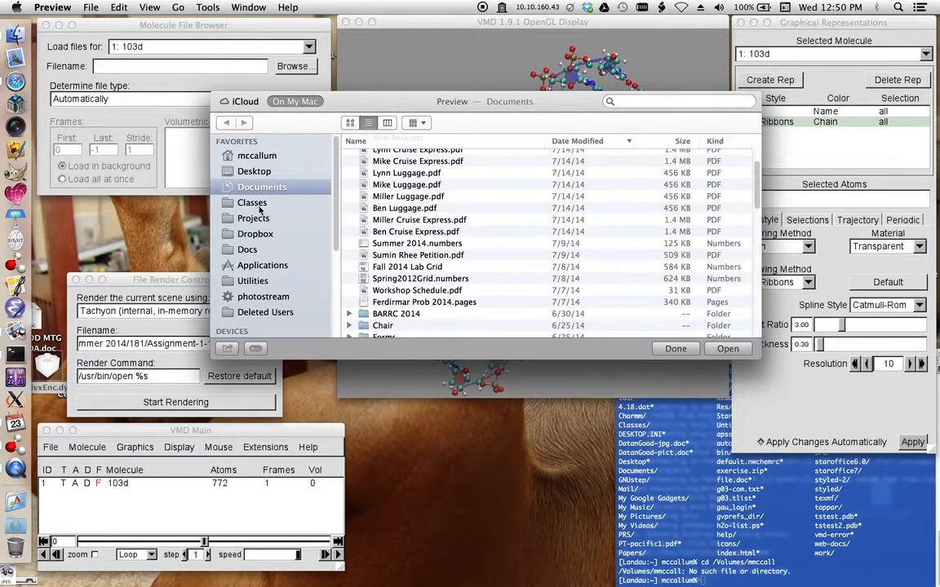
{"action": "left_click", "coordinate": [252, 202]}
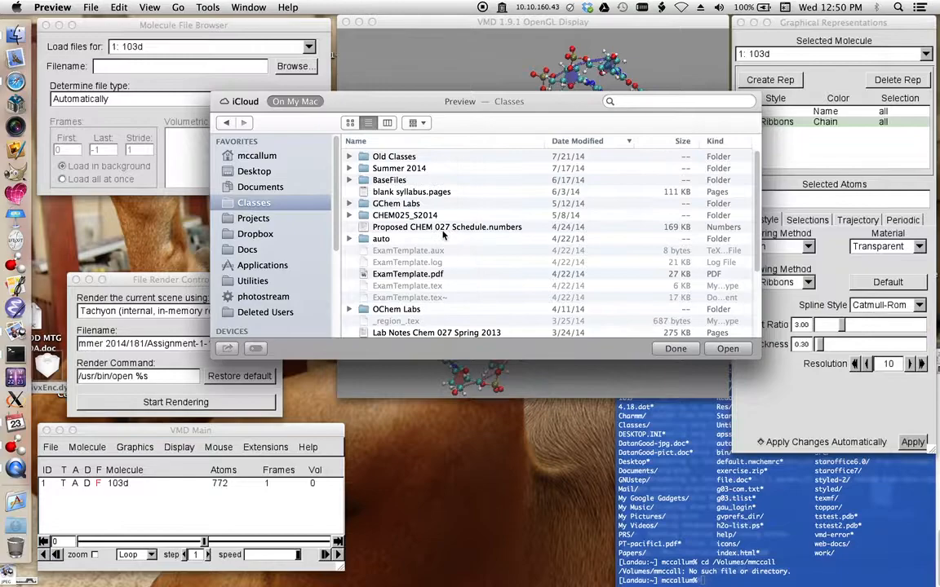
{"action": "double_click", "coordinate": [399, 168]}
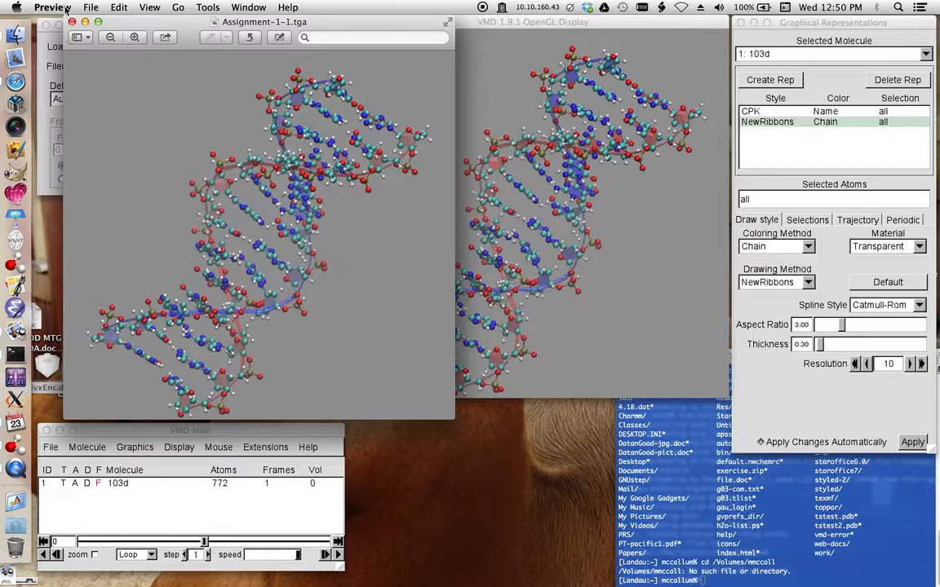
Step: Quit Preview to return to the VMD windows
{"action": "left_click", "coordinate": [53, 7]}
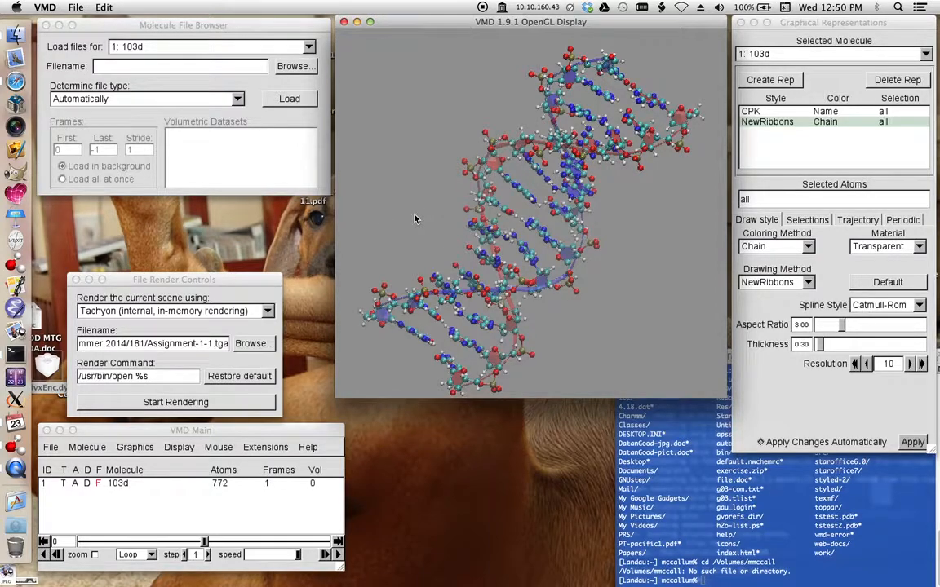
{"action": "mouse_move", "coordinate": [500, 328]}
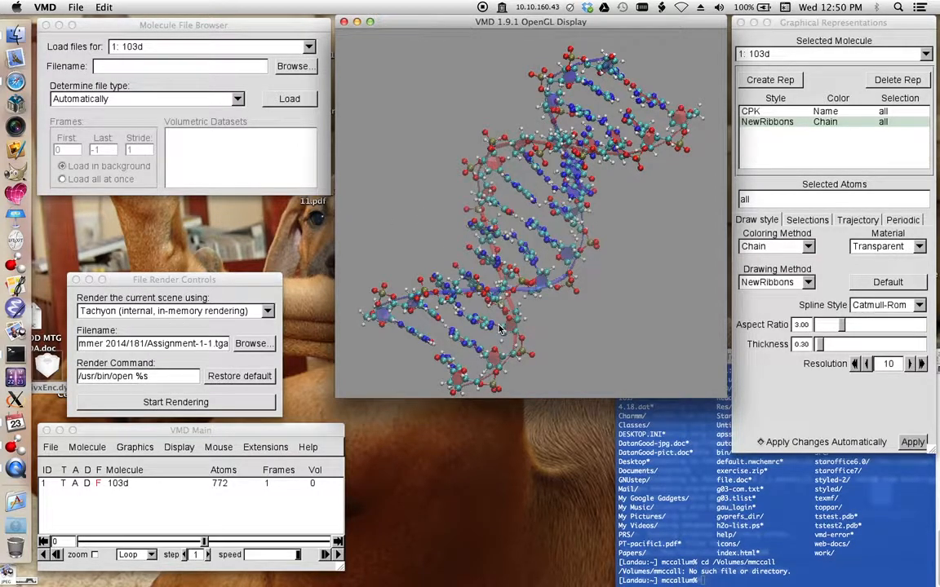